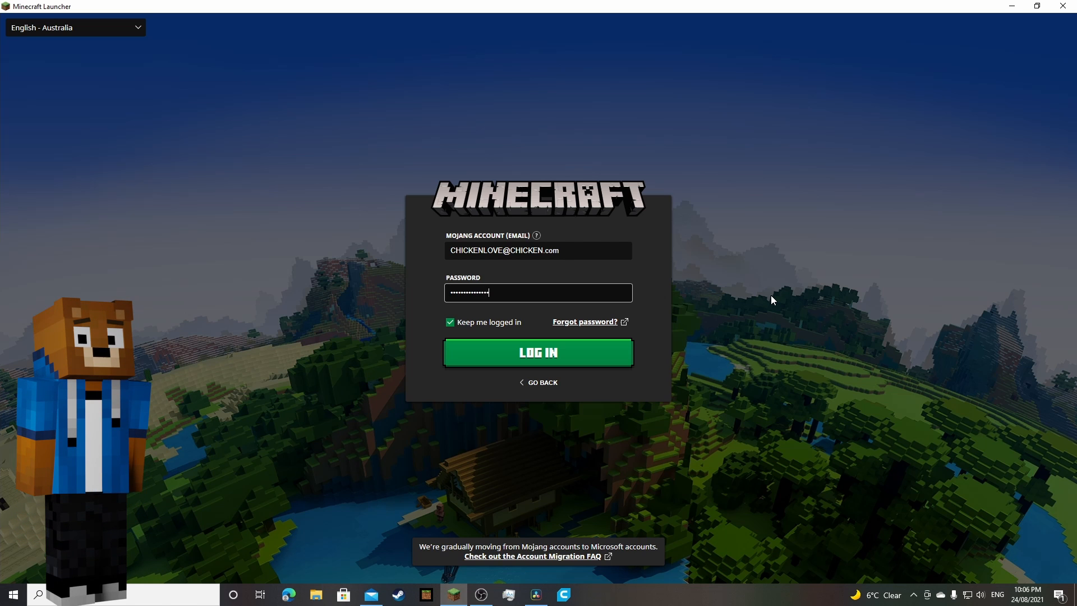
Submit the Mojang email and password twice; both attempts fail with 'Invalid email or password'.
left_click(537, 352)
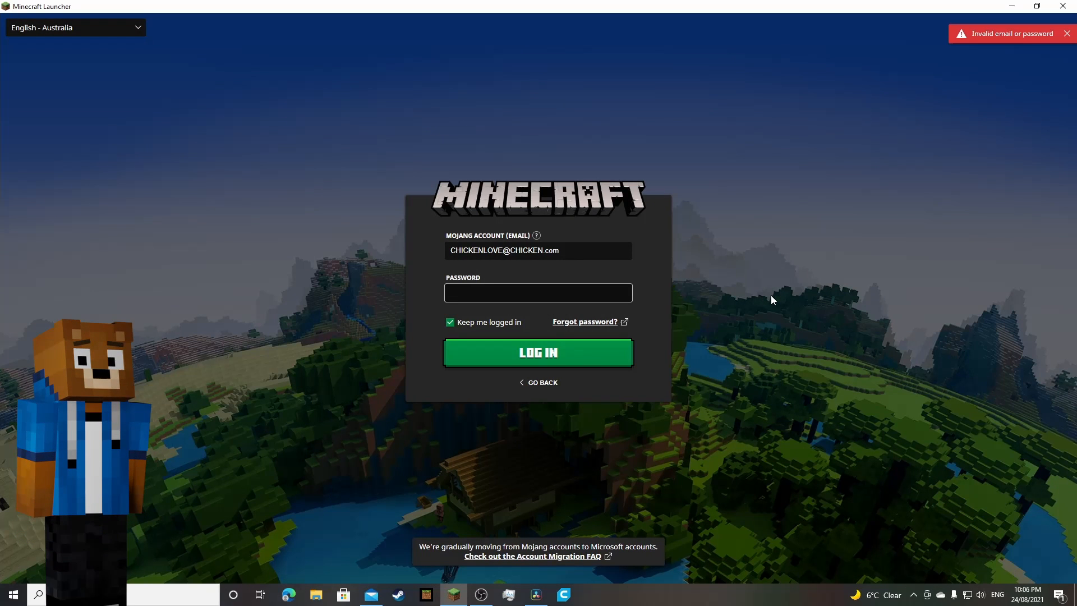
left_click(537, 292)
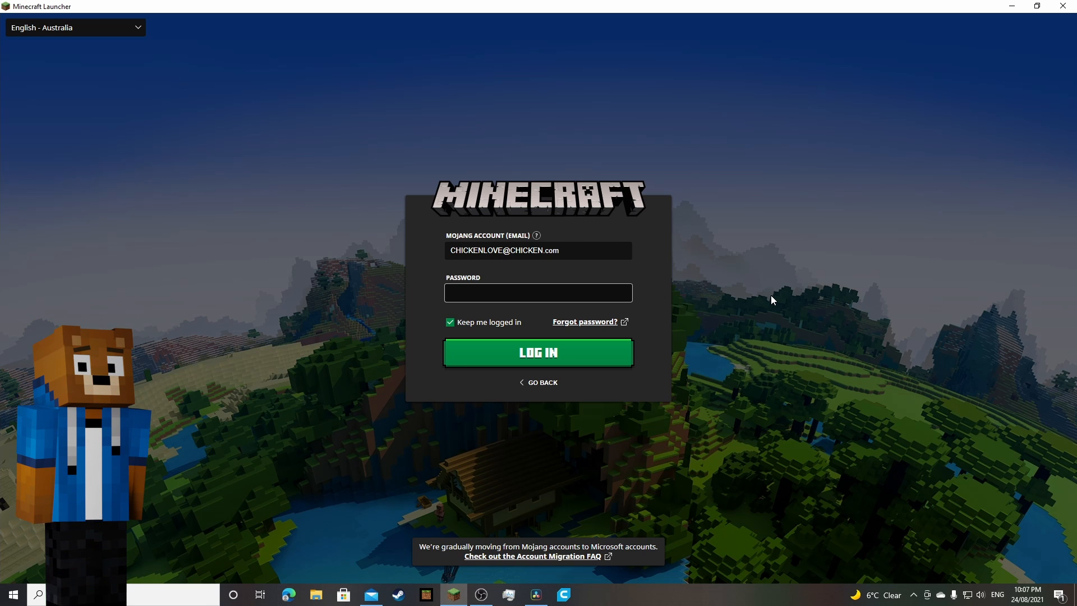
left_click(537, 292)
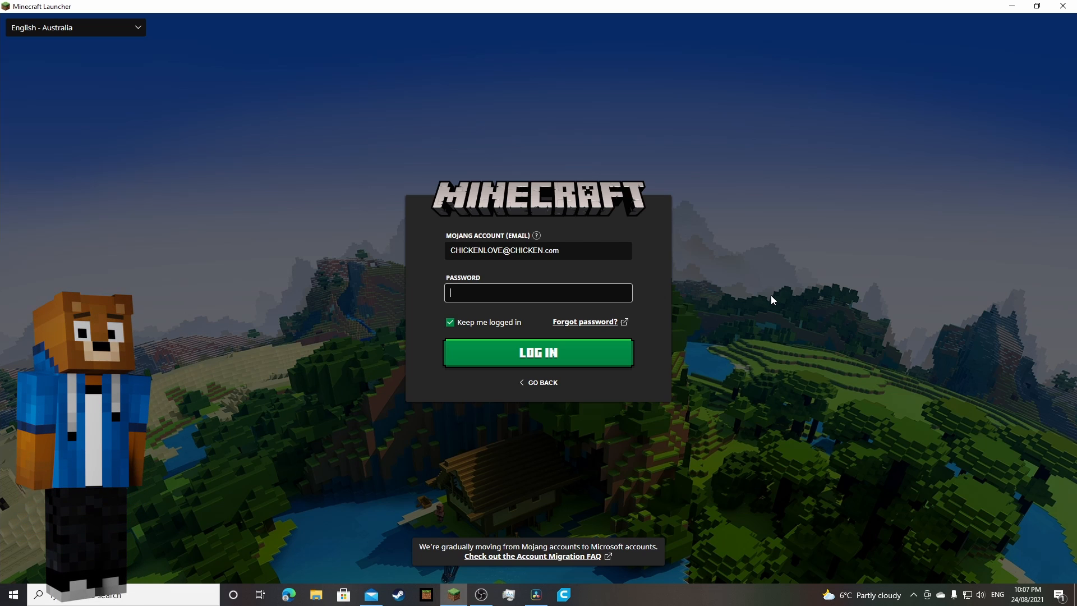
mouse_move(980, 386)
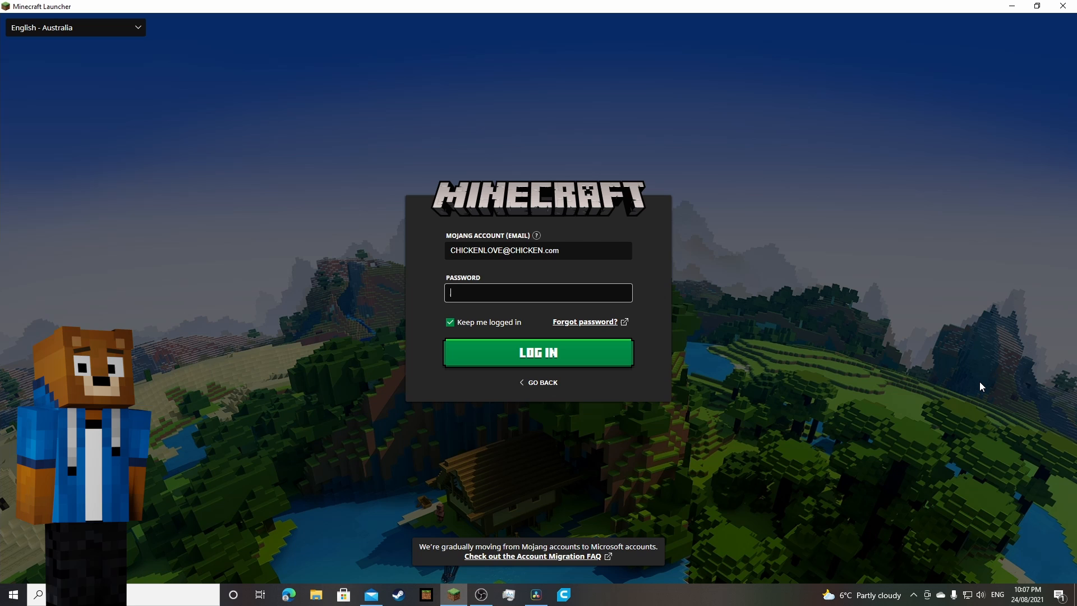
mouse_move(950, 433)
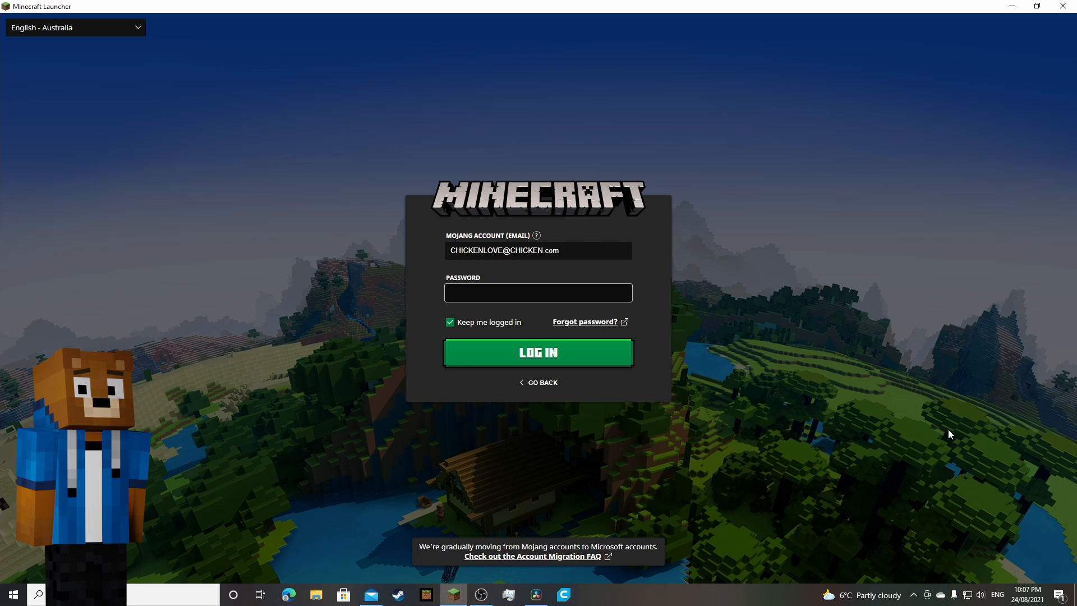
mouse_move(681, 580)
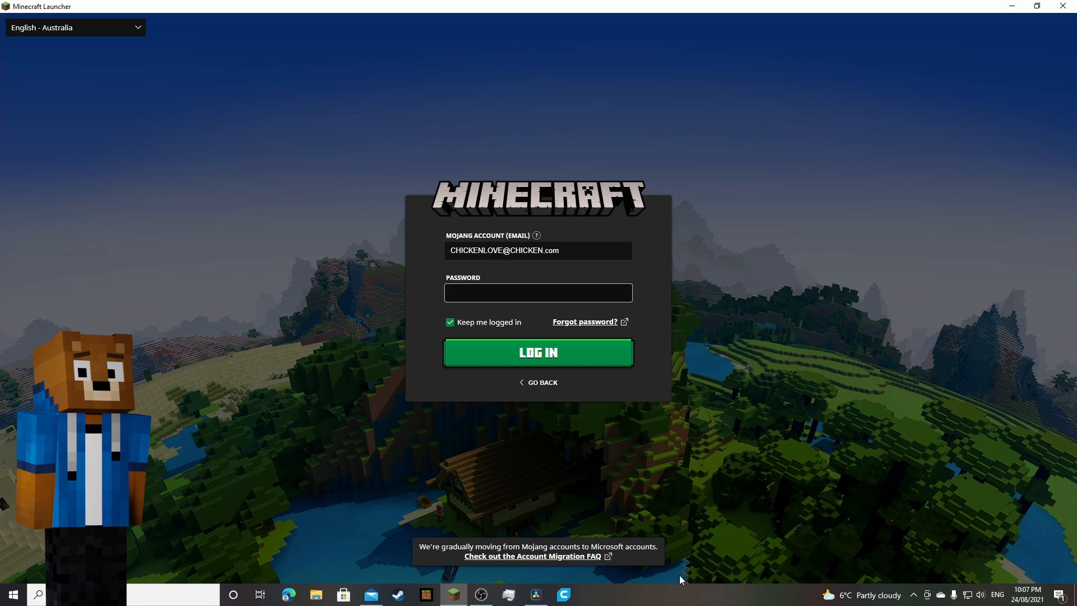
mouse_move(701, 550)
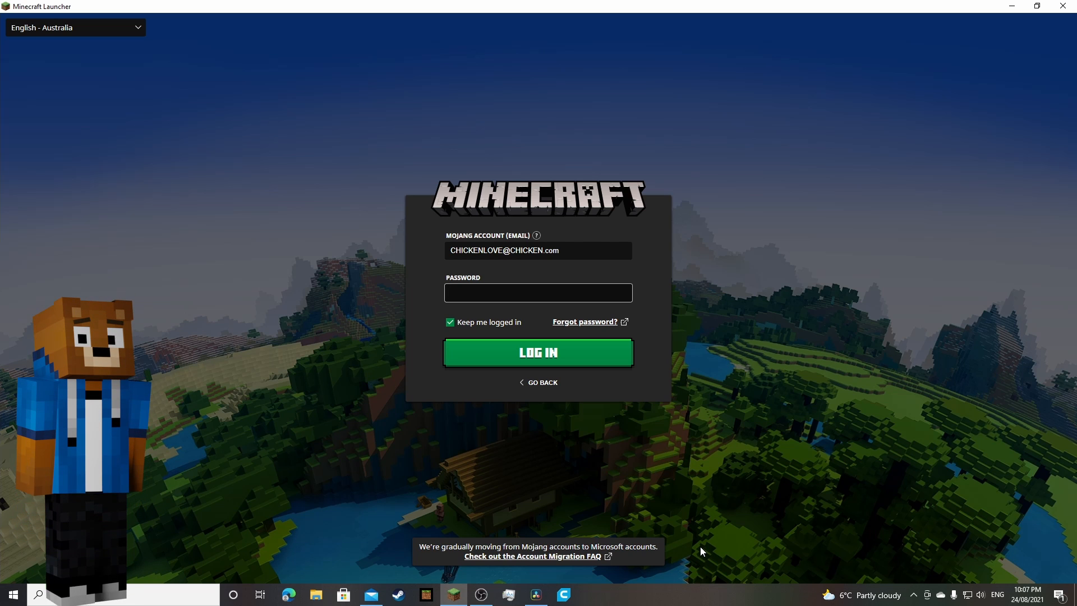
left_click(537, 292)
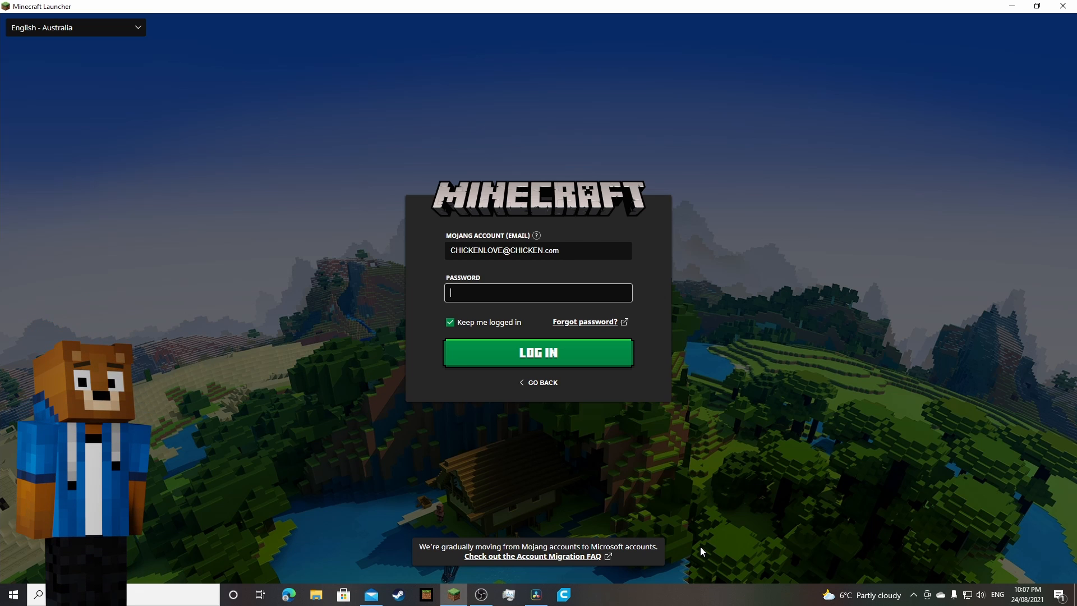
left_click(538, 353)
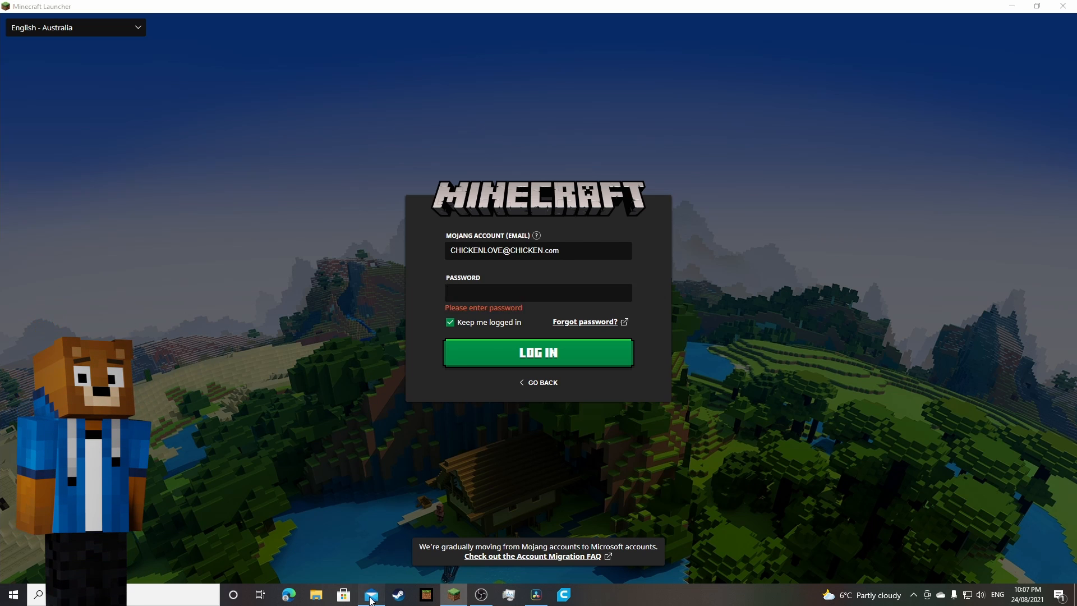
left_click(370, 595)
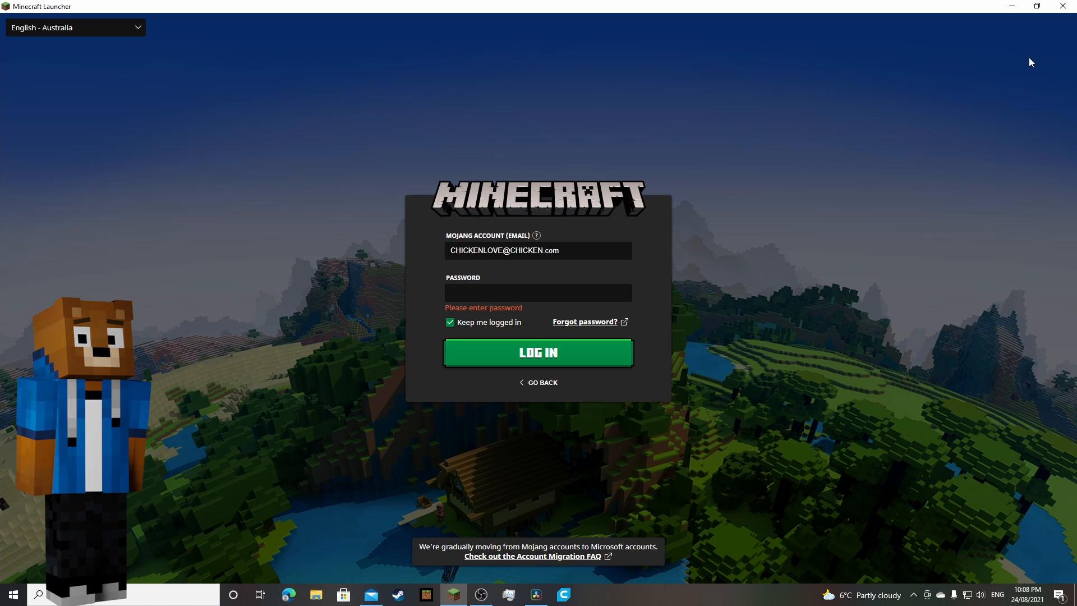
mouse_move(596, 128)
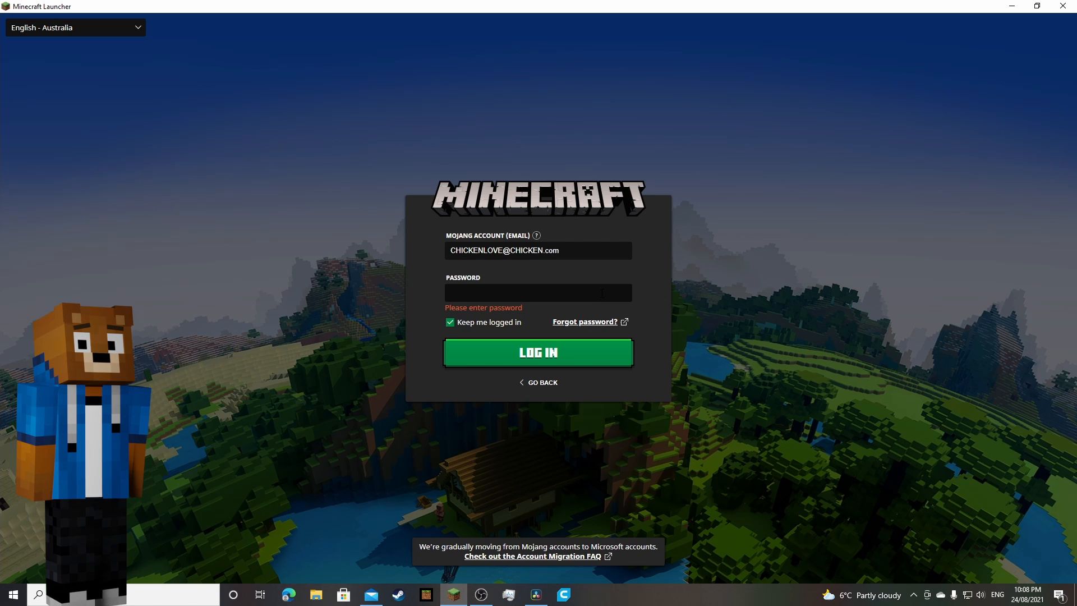
mouse_move(648, 417)
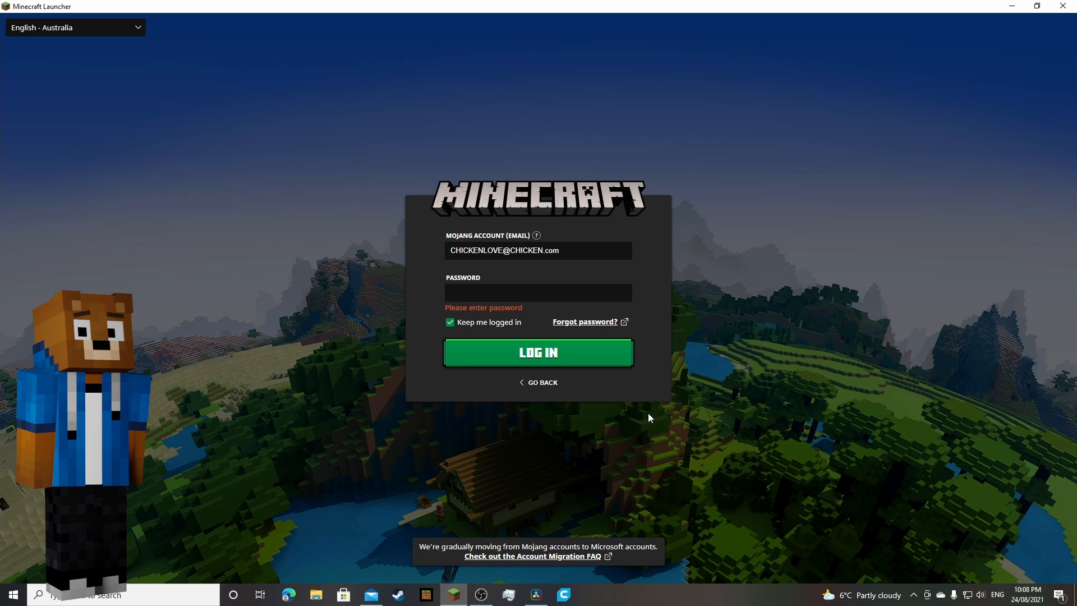
mouse_move(538, 383)
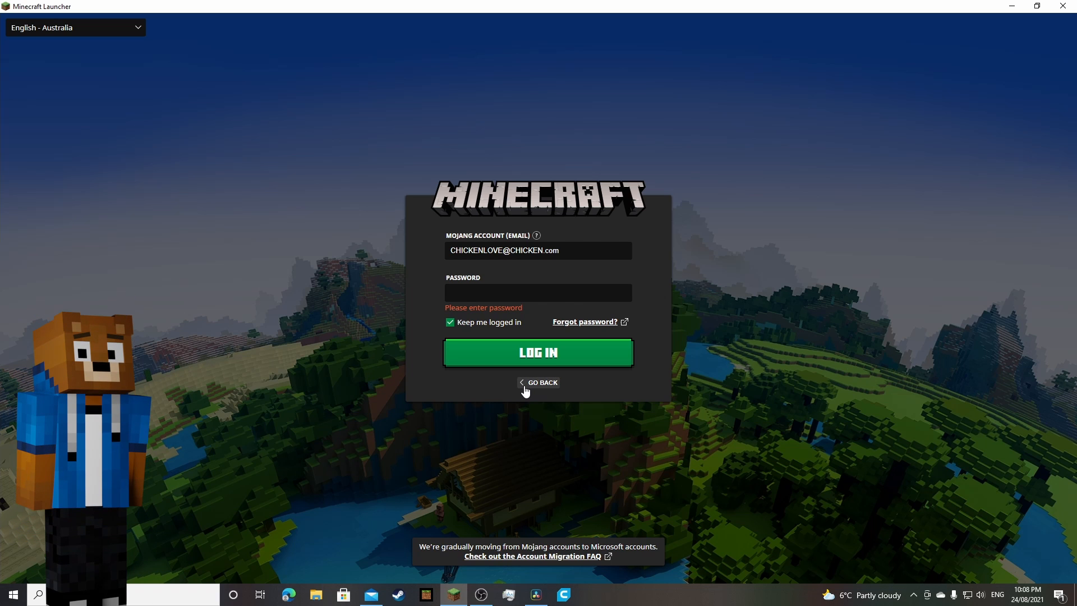
Leave the Mojang login form via GO BACK to reach the saved account list.
left_click(542, 383)
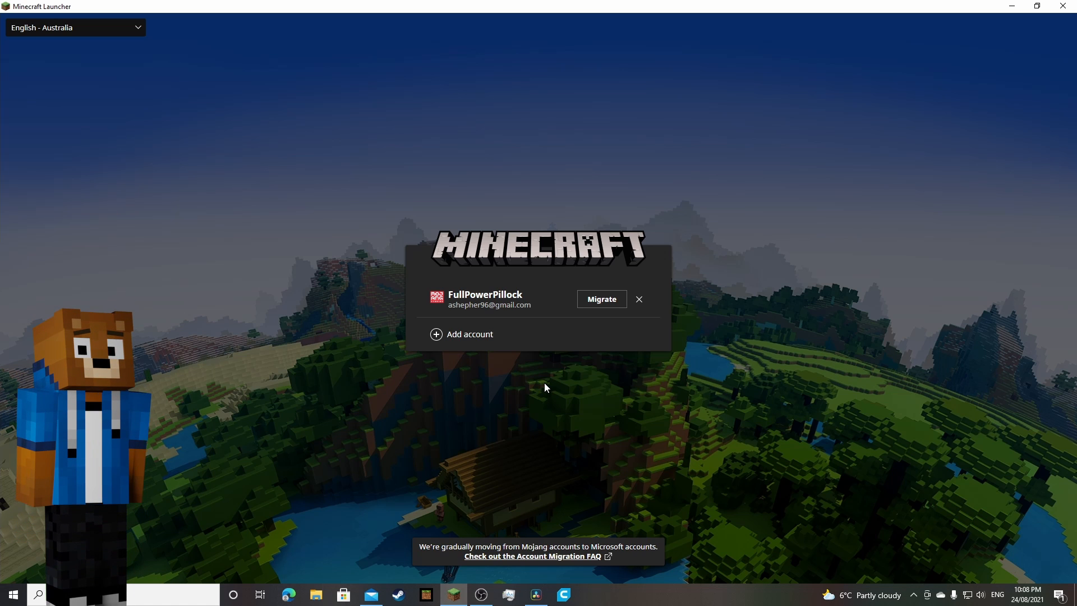
mouse_move(466, 341)
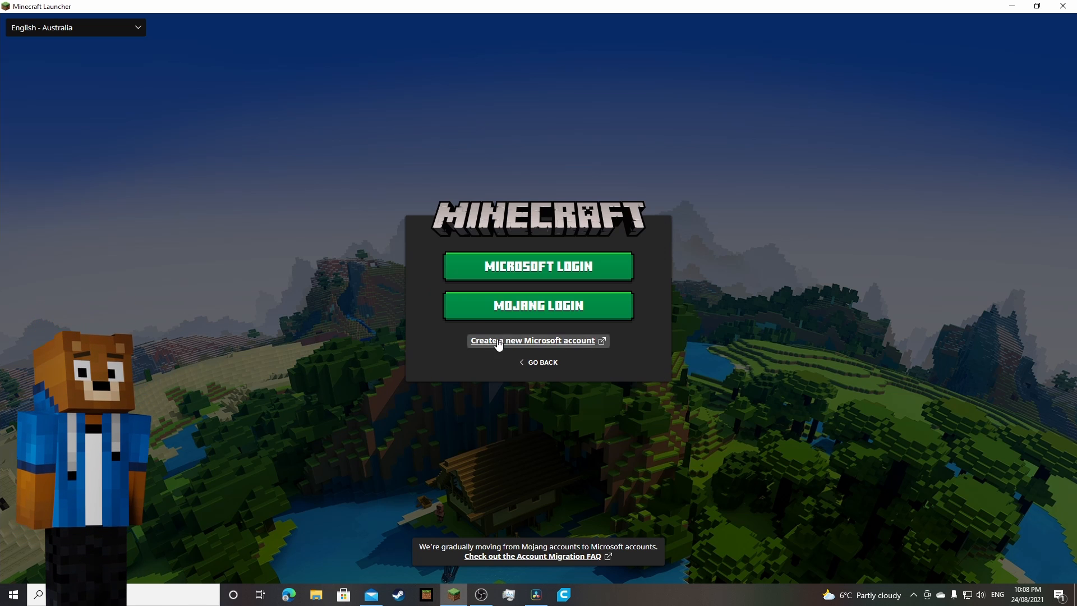
mouse_move(520, 403)
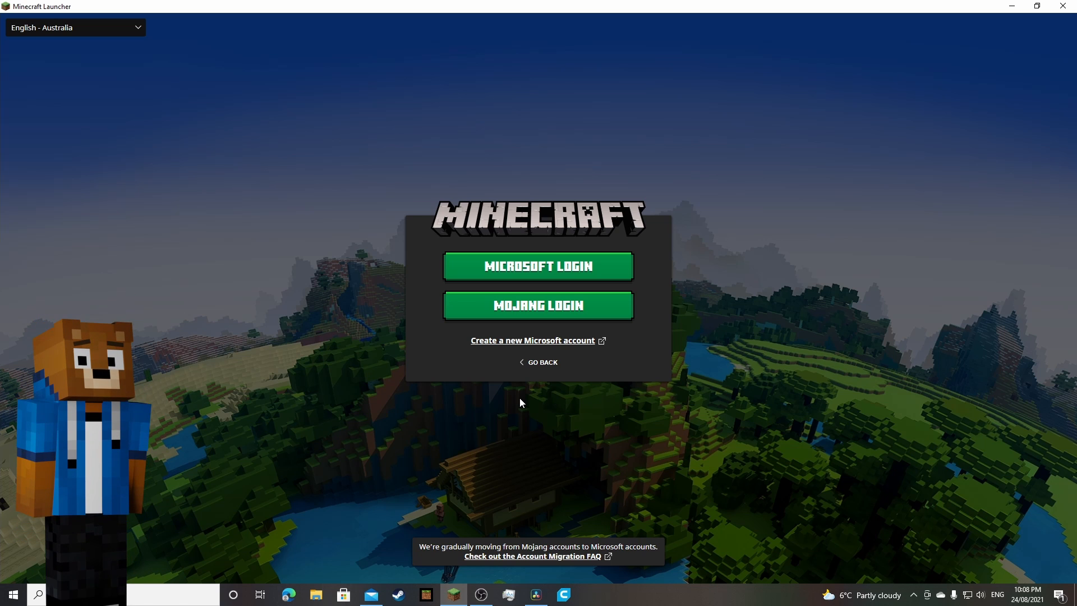
mouse_move(568, 283)
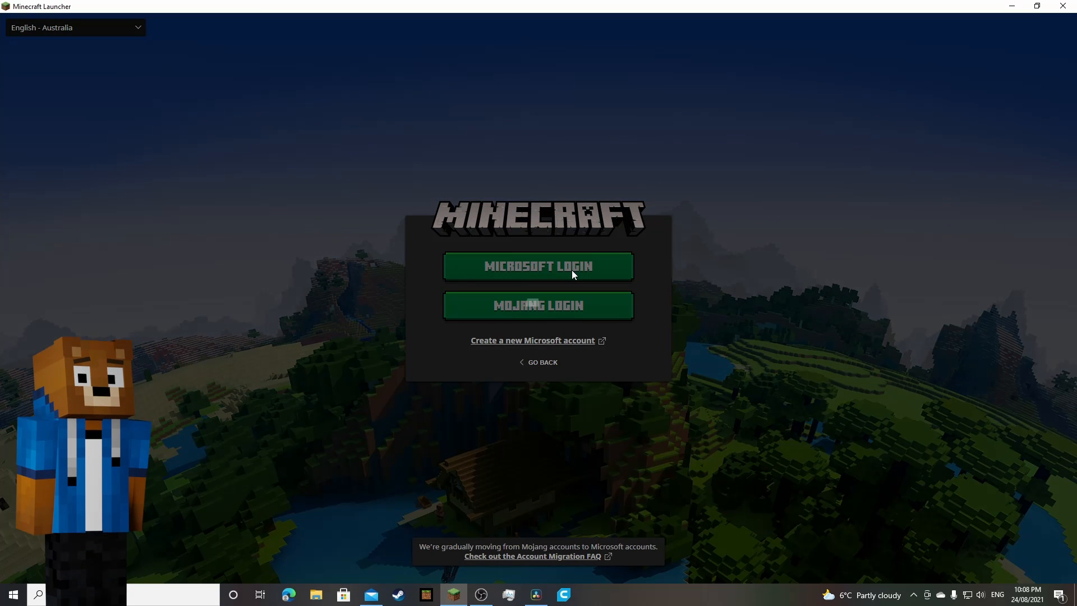
Choose MICROSOFT LOGIN and focus the email field of the Microsoft Sign in window.
left_click(538, 267)
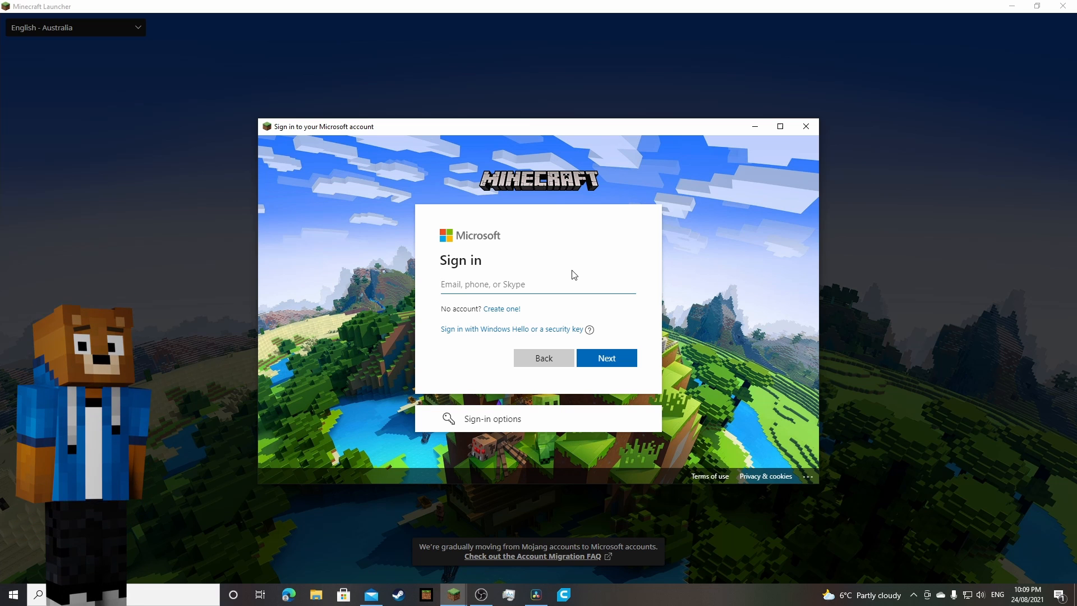
left_click(538, 283)
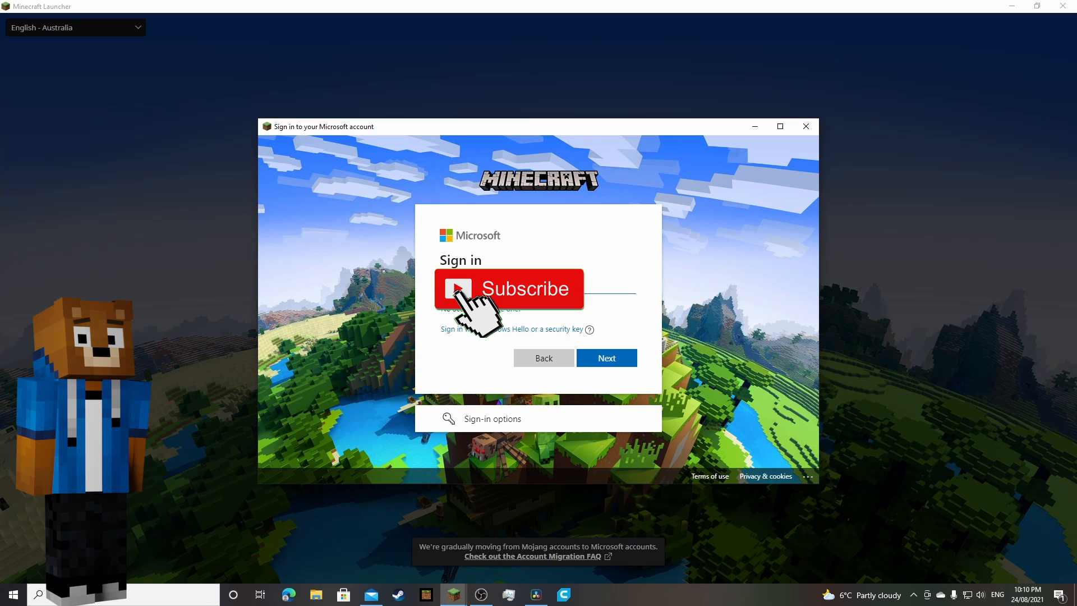
Advance past the email and enter the Microsoft account password to sign in as FullPowerPlk.
left_click(606, 356)
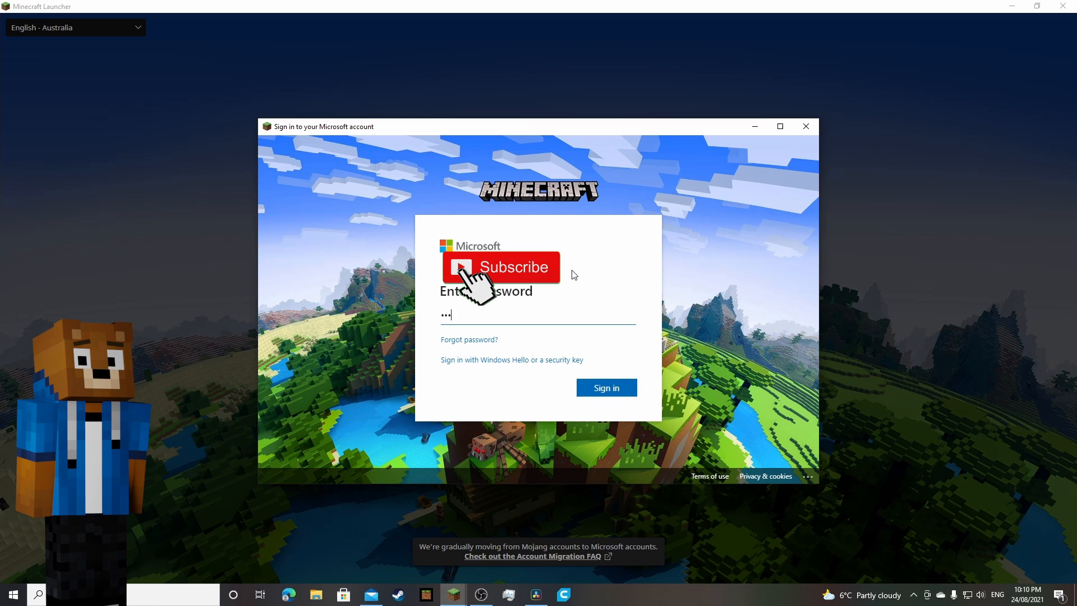
type("password")
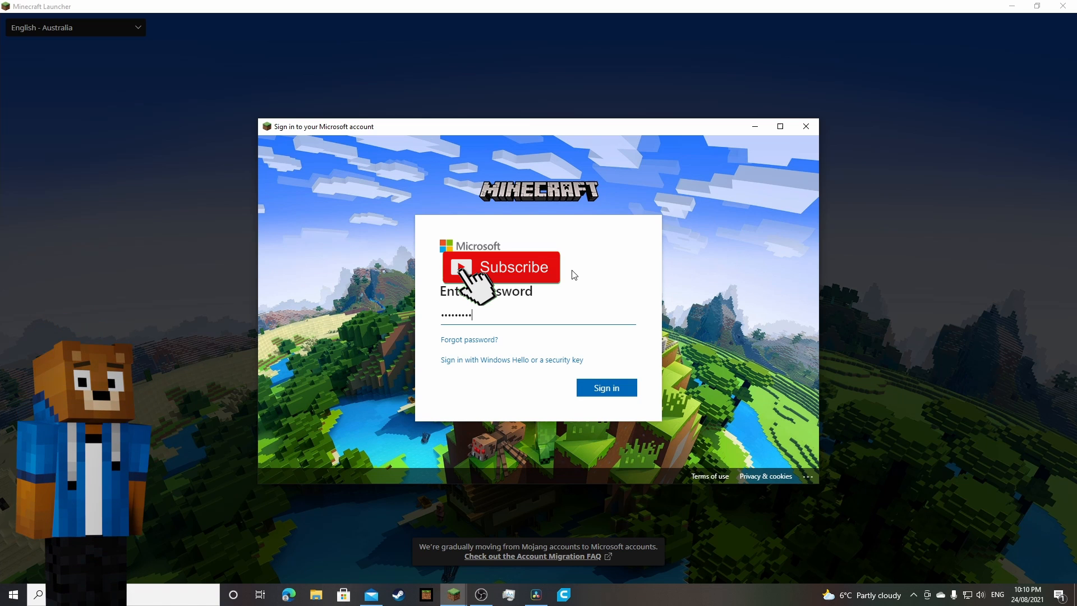
type("•••••")
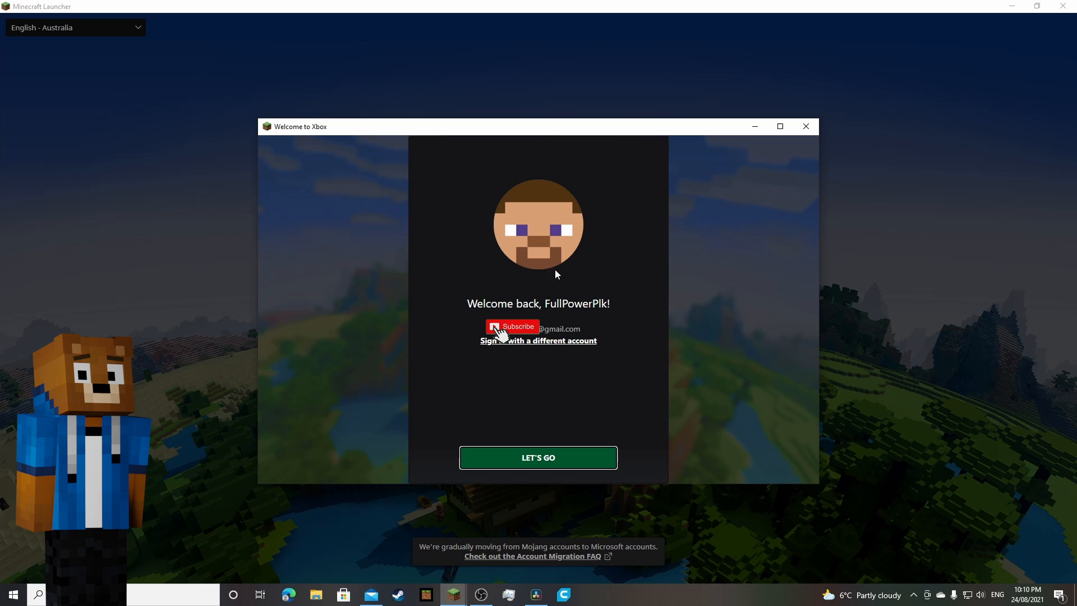
mouse_move(520, 342)
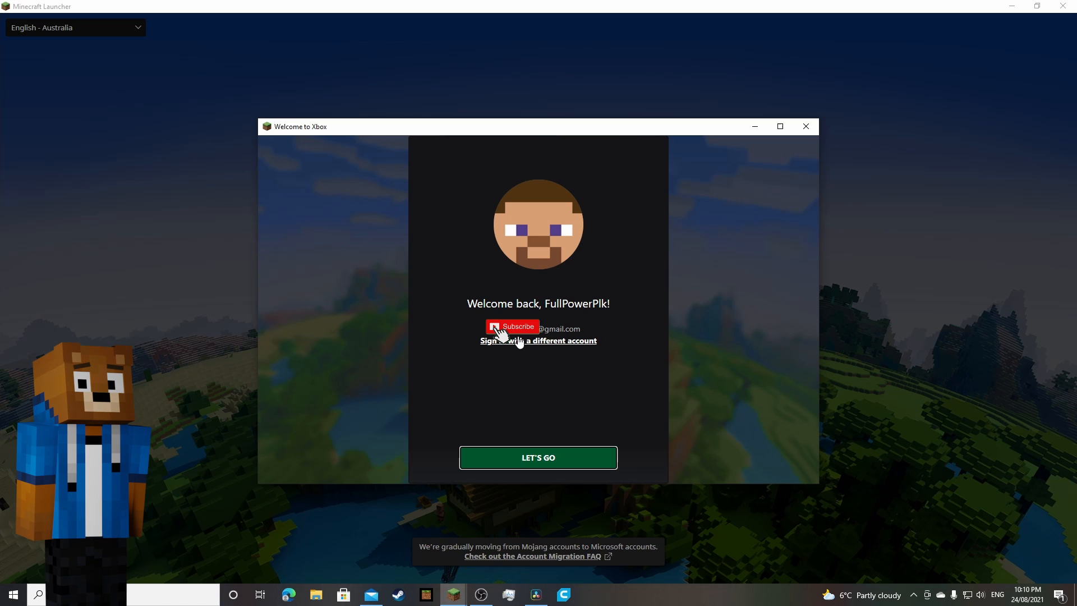
mouse_move(635, 412)
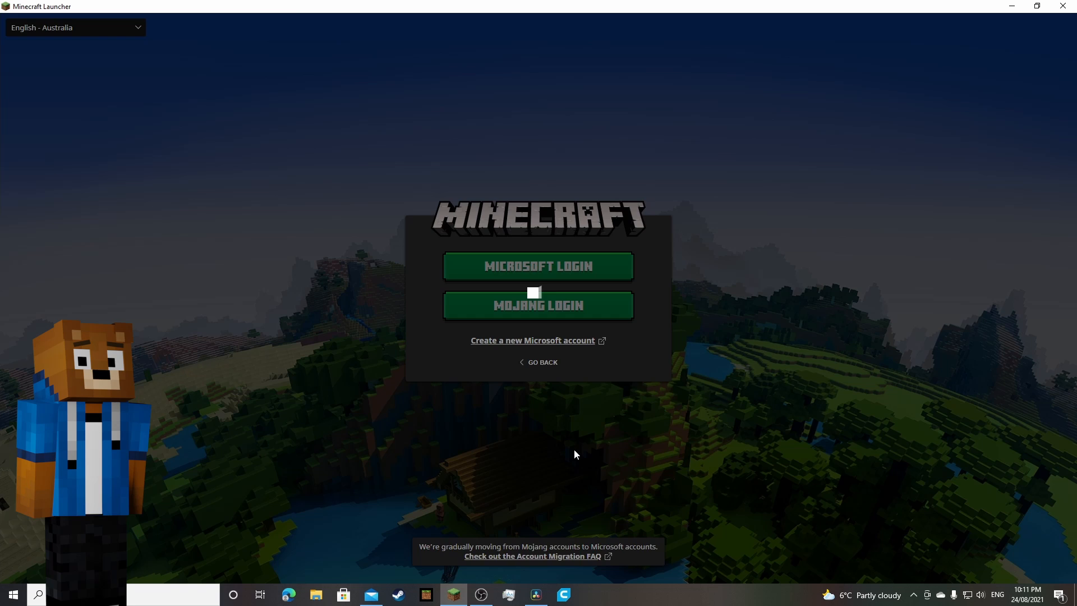
Confirm LET'S GO on the Welcome to Xbox screen so the launcher loads signed in.
left_click(537, 267)
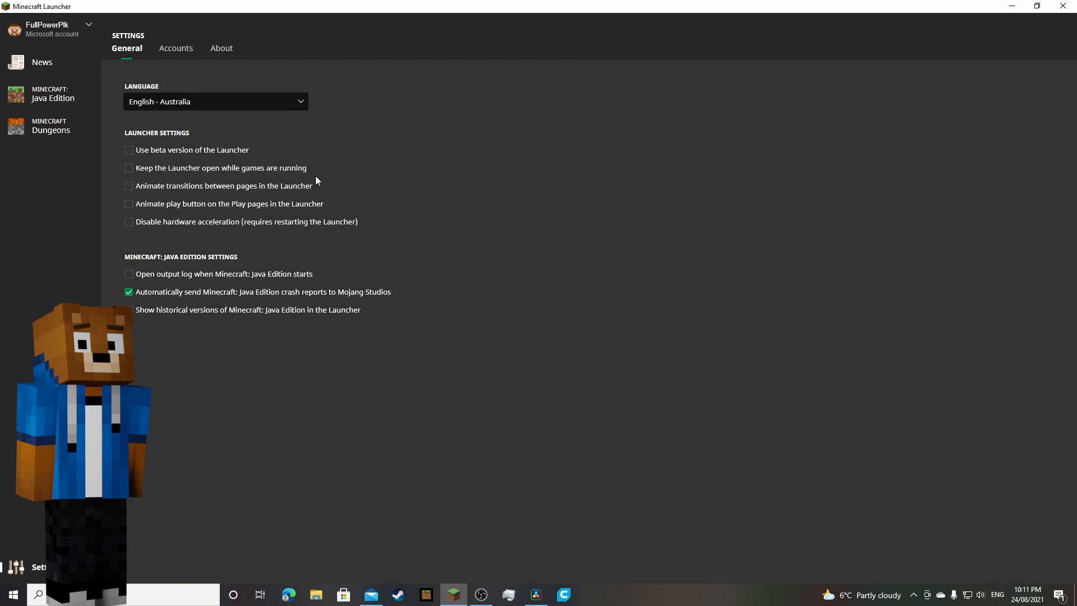
Show the Java Edition Installations list with OptiFine, Latest release and 1.16.3.
left_click(53, 94)
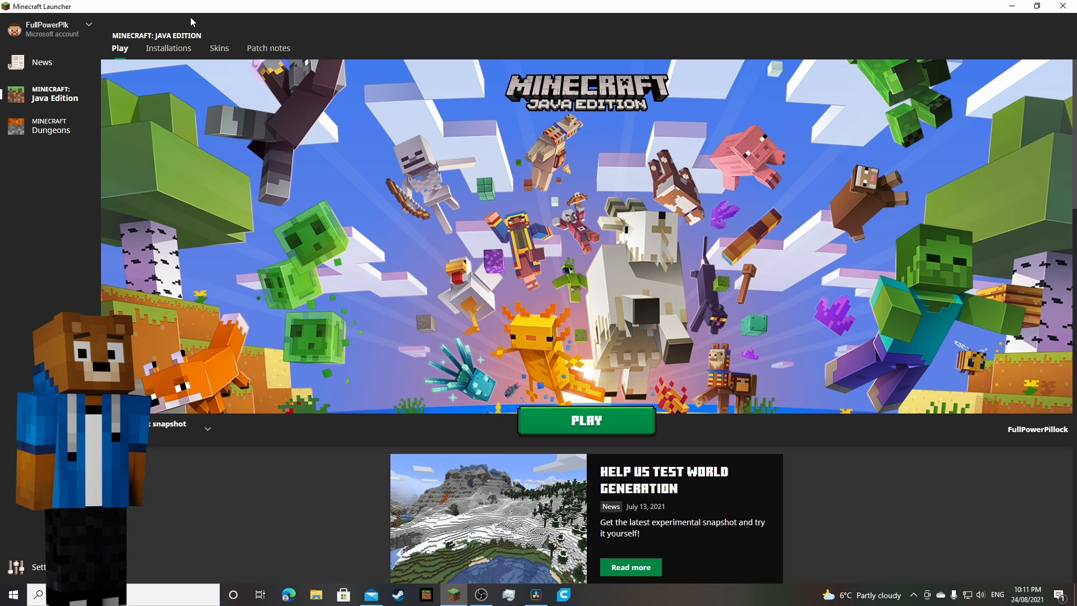
left_click(168, 48)
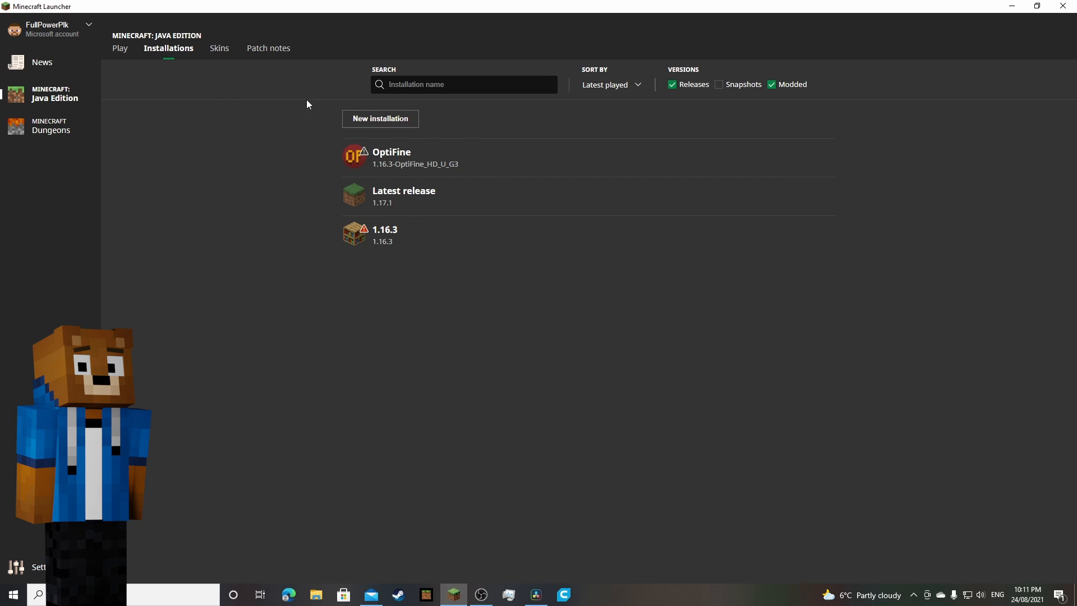
mouse_move(431, 226)
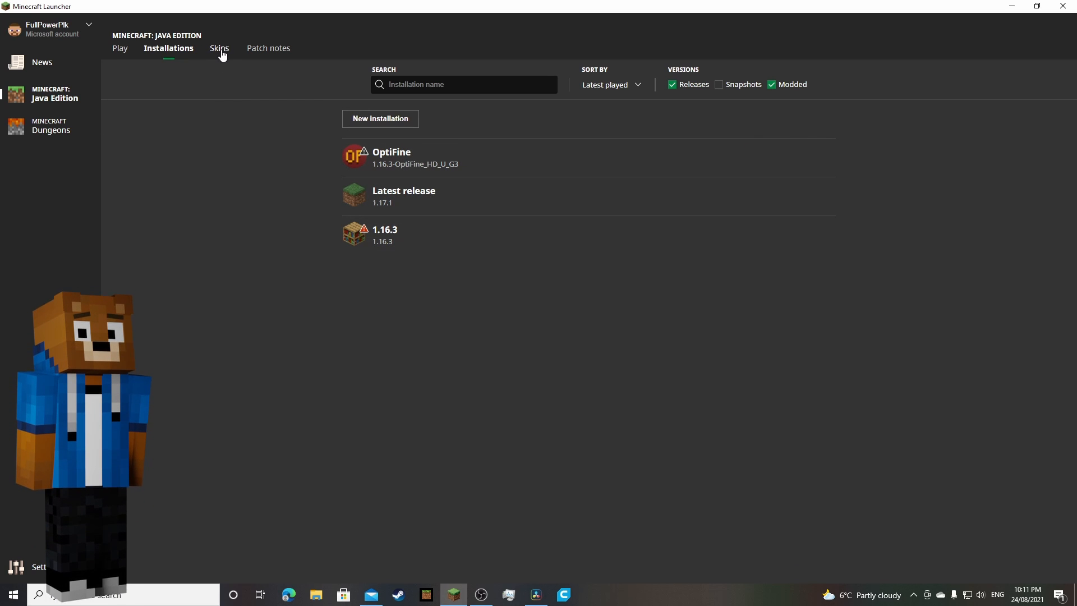
Check the Skins page (WebGL unsupported) and return to the Java Edition Play page.
left_click(219, 49)
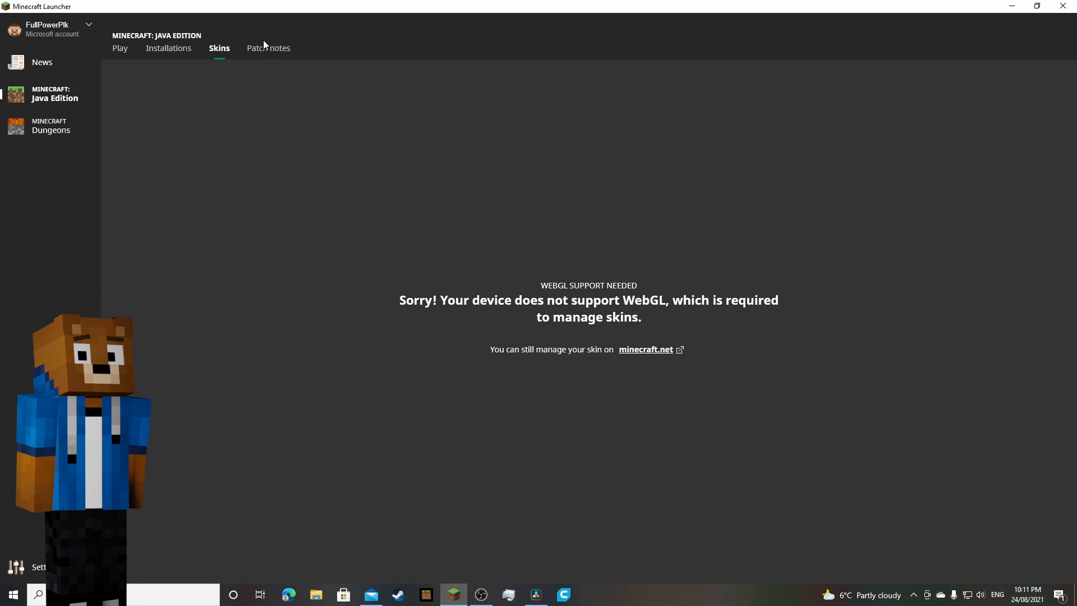
mouse_move(120, 48)
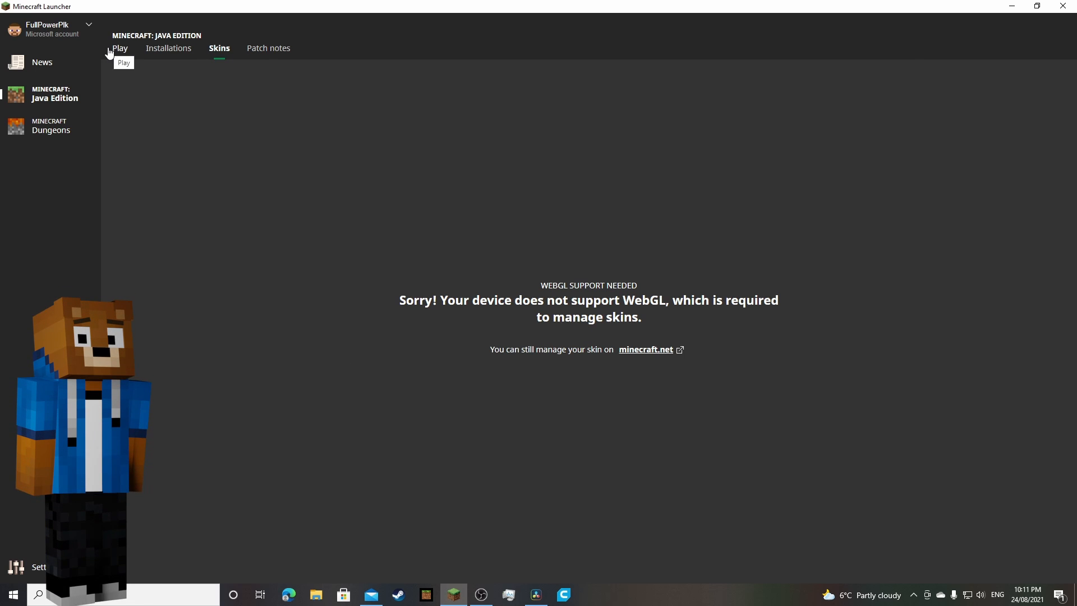
left_click(119, 49)
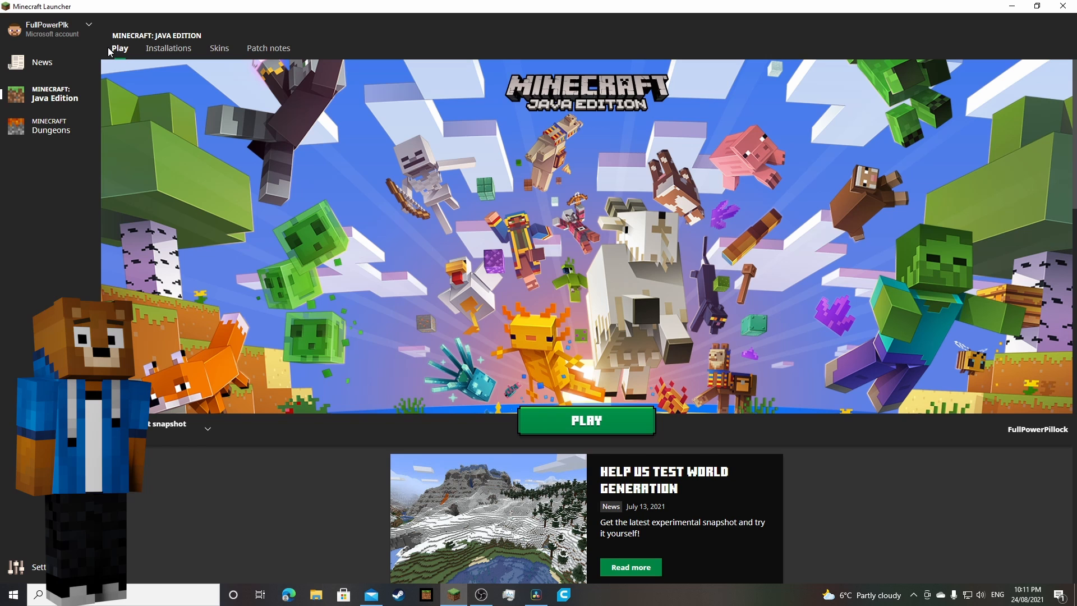